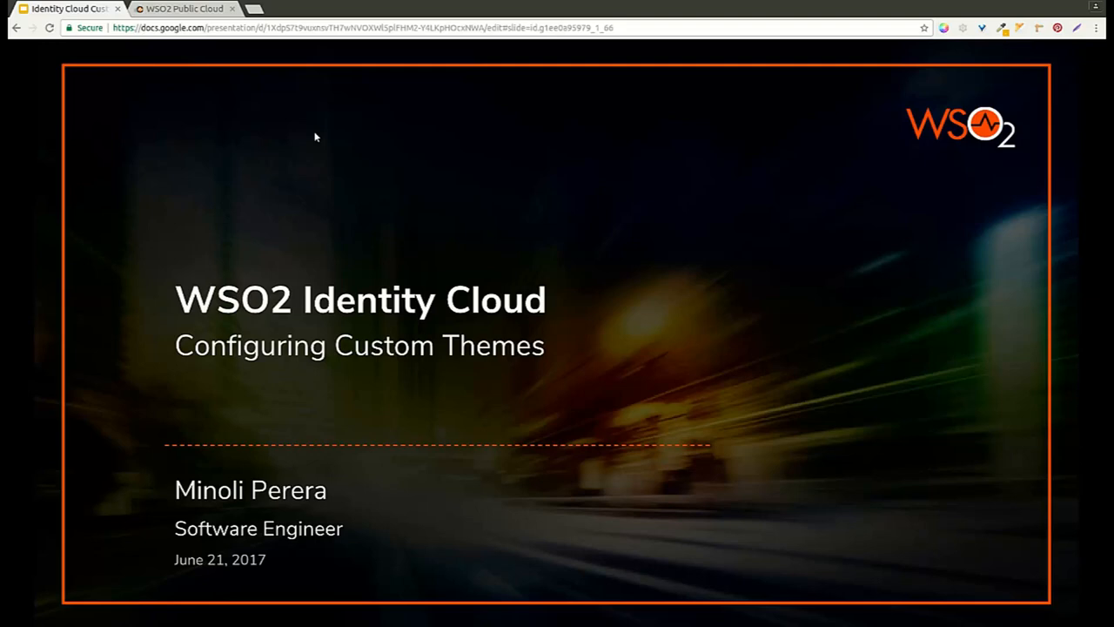
mouse_move(195, 149)
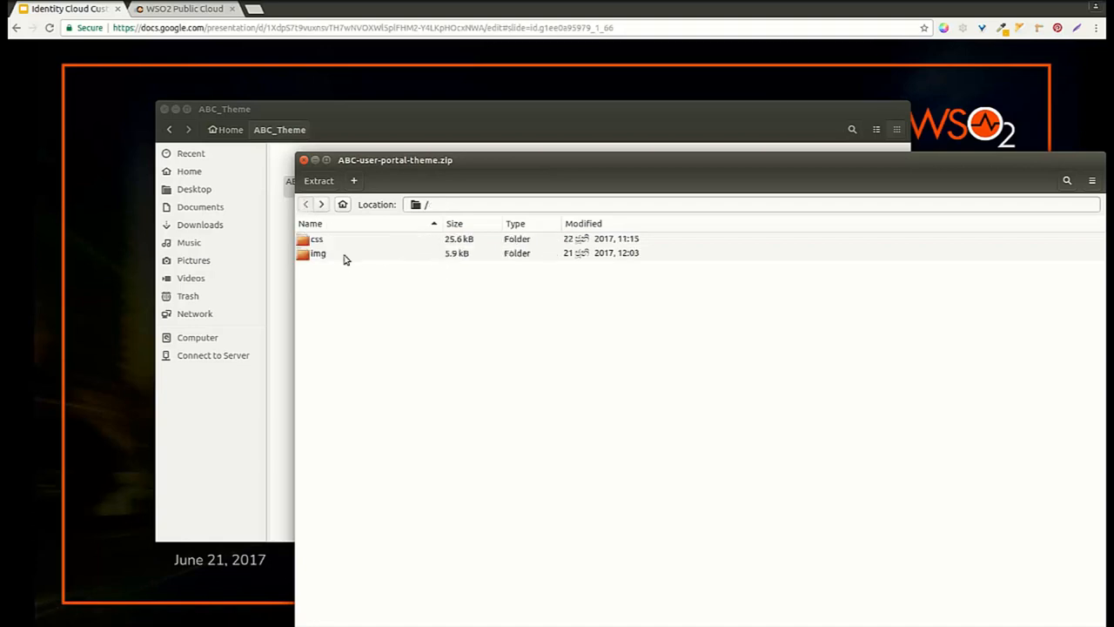
Step: Inspect the img folder in ABC-user-portal-theme.zip, then close the archive viewer
double_click(318, 253)
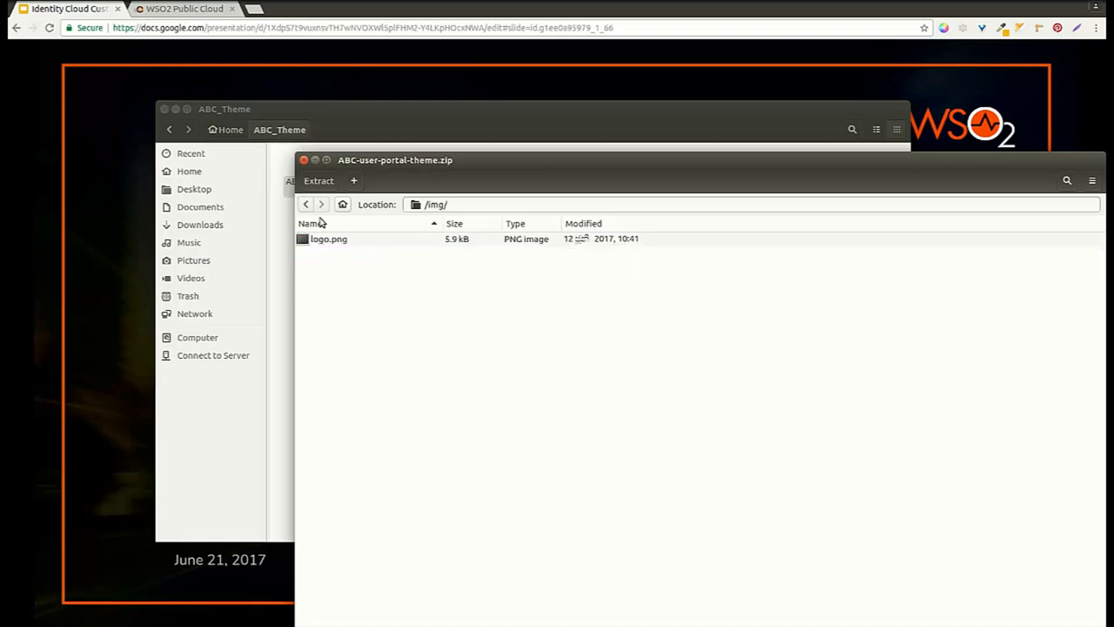
click(304, 159)
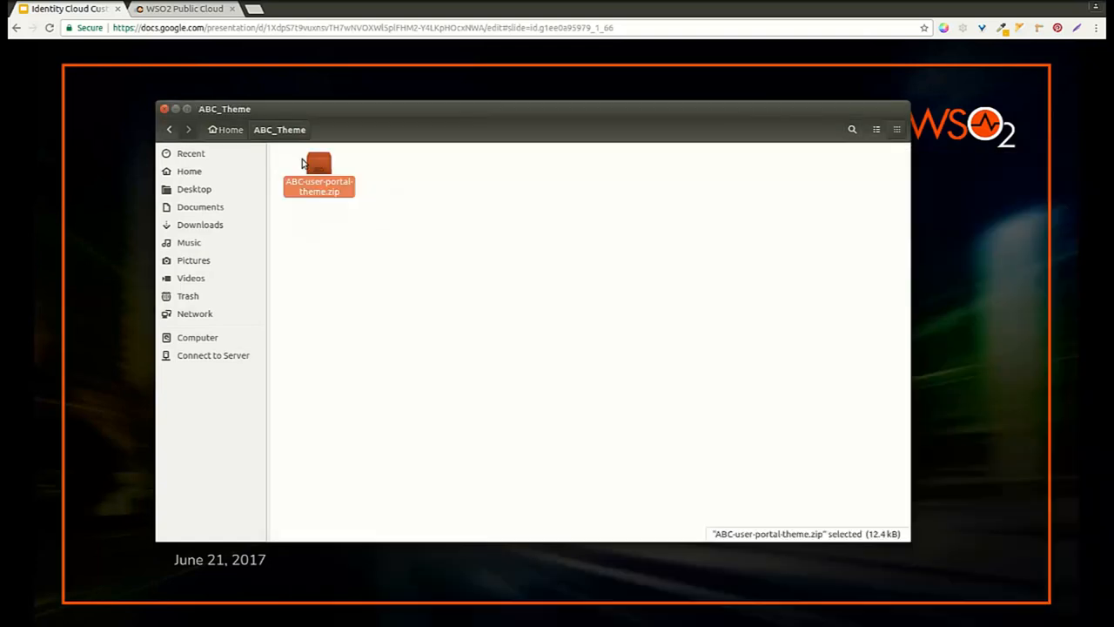
click(182, 9)
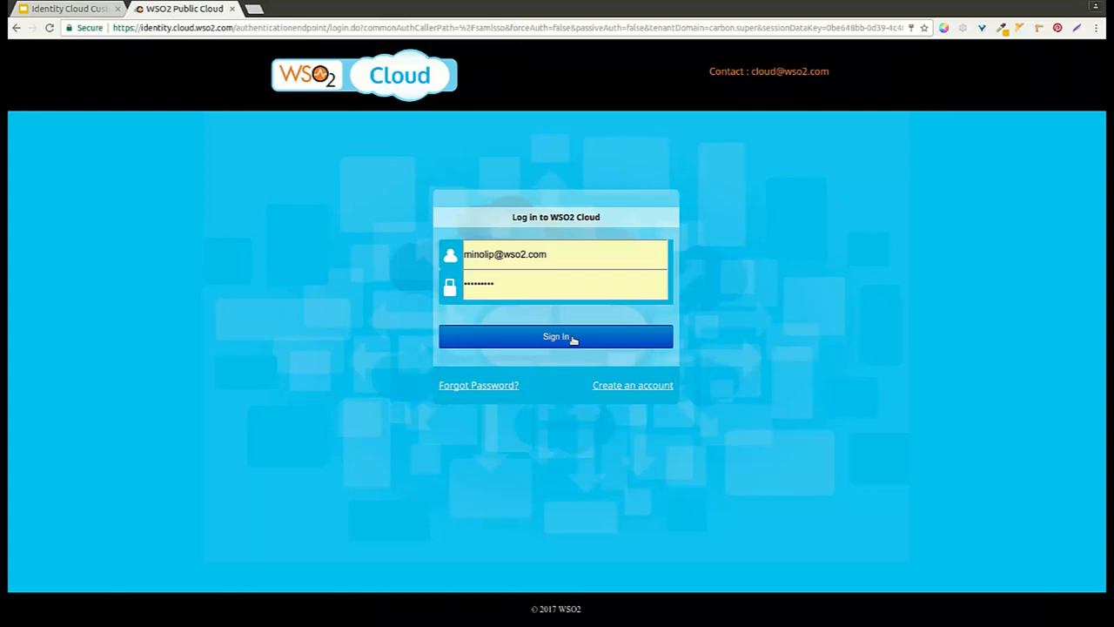
Step: Sign in to WSO2 Cloud and enter the ABC Inc organization
click(556, 337)
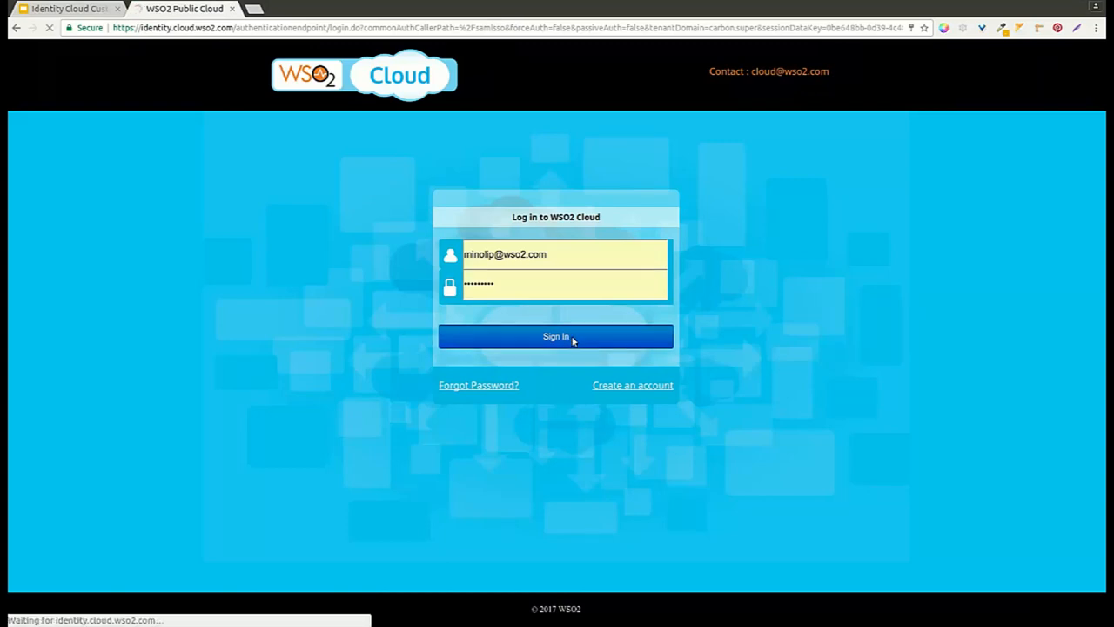
click(555, 337)
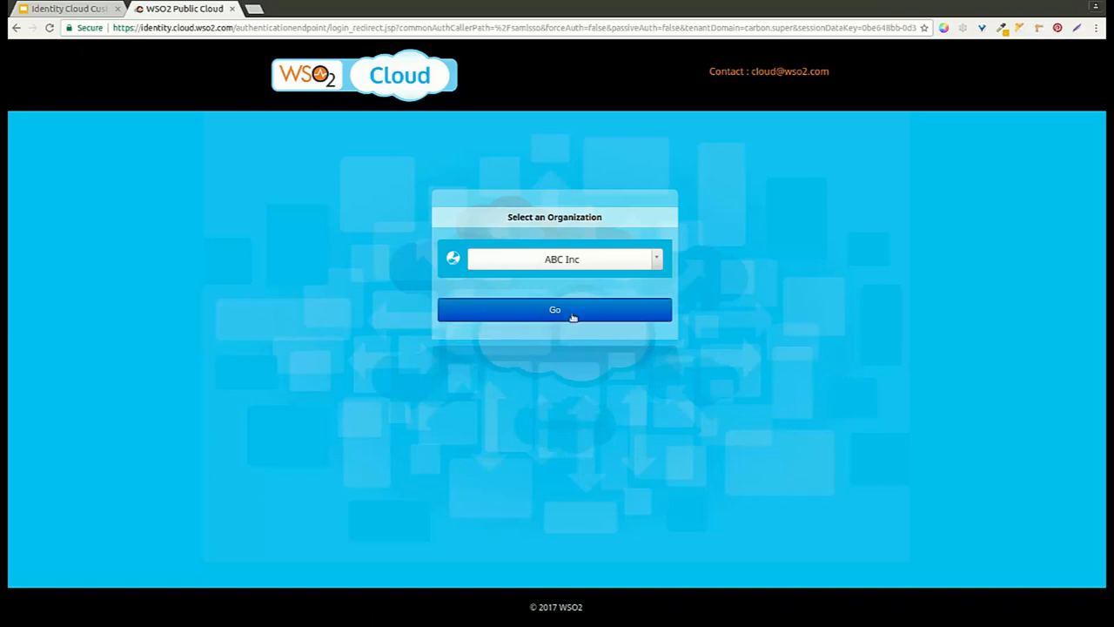
click(555, 310)
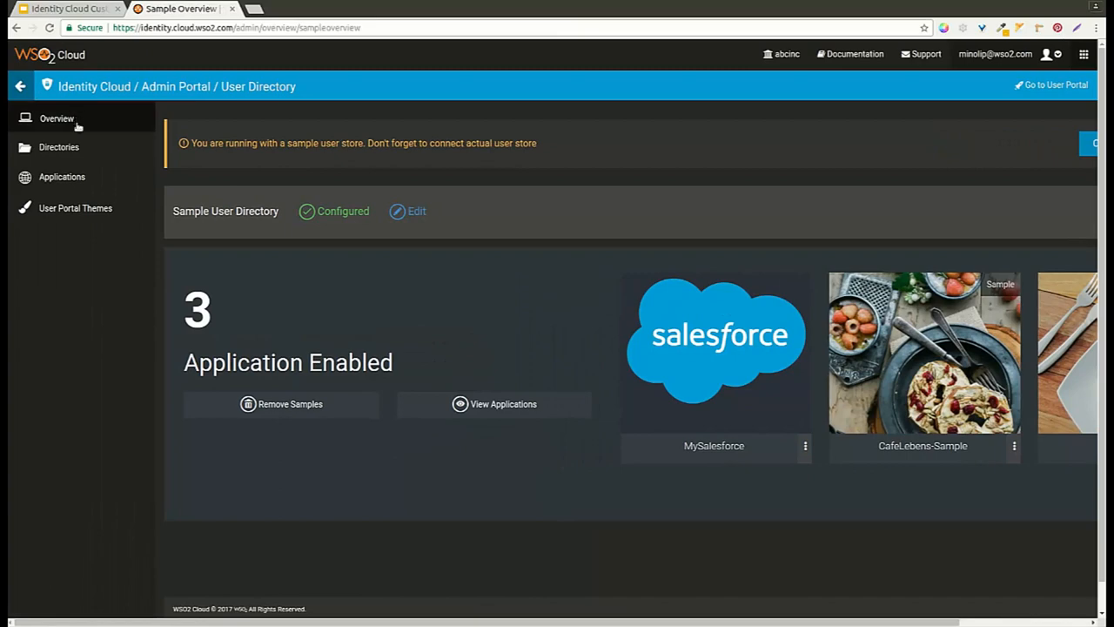
mouse_move(75, 208)
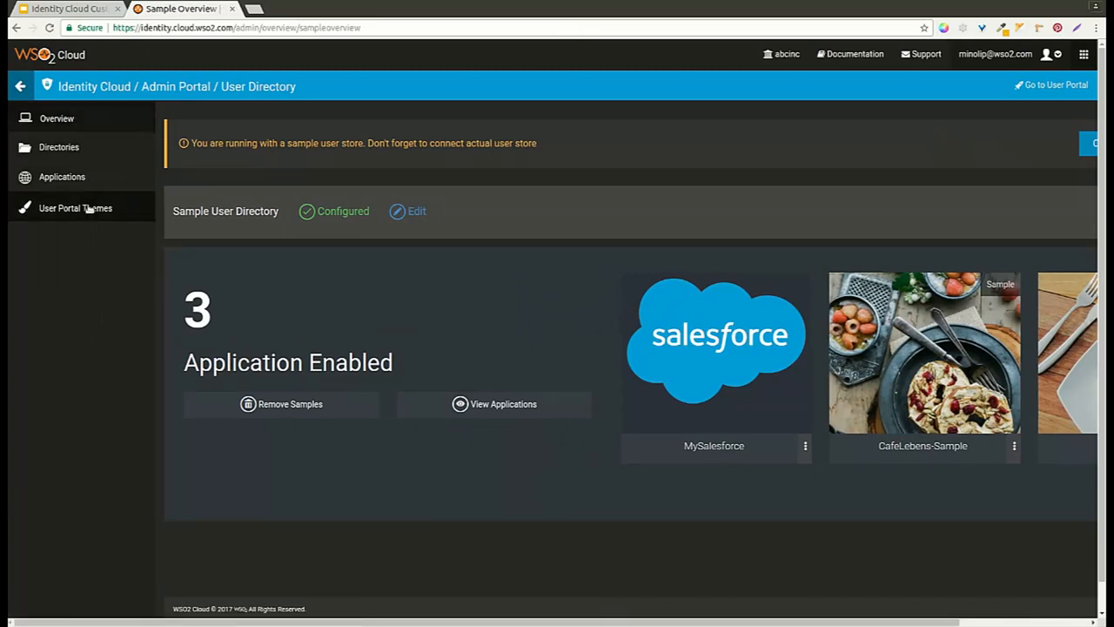
Step: Start a new user portal theme named 'ABC'
click(75, 207)
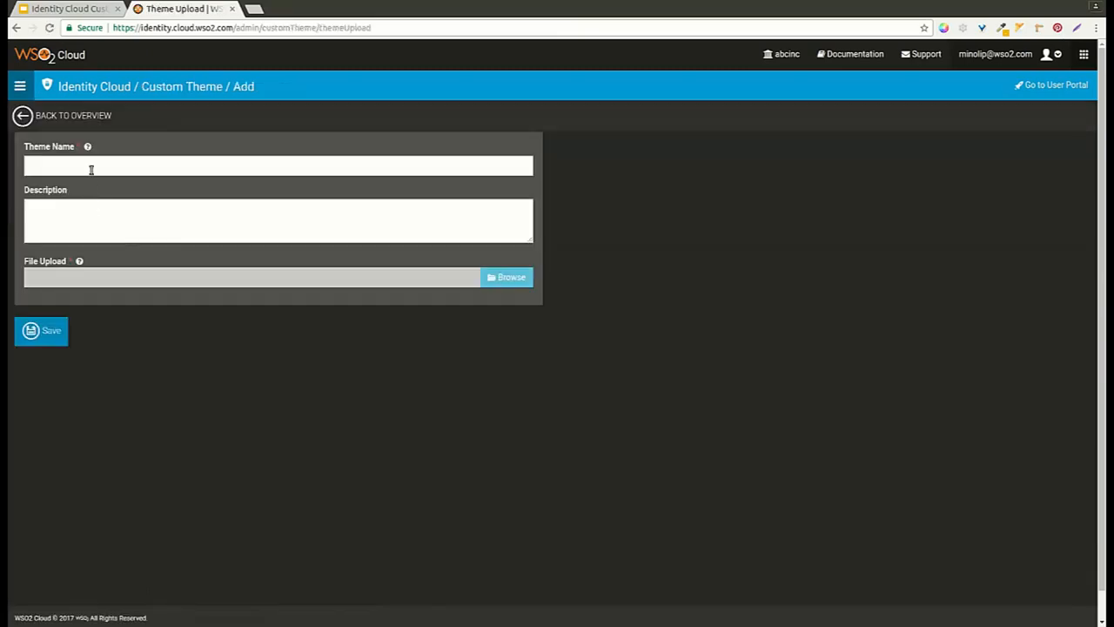
click(279, 166)
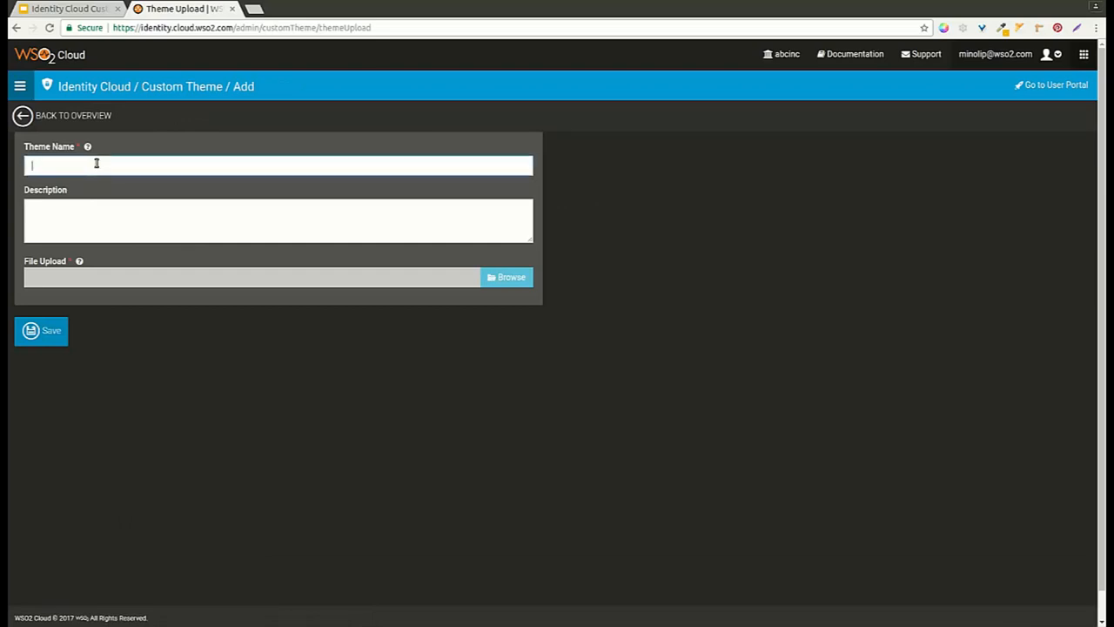
text(ABC)
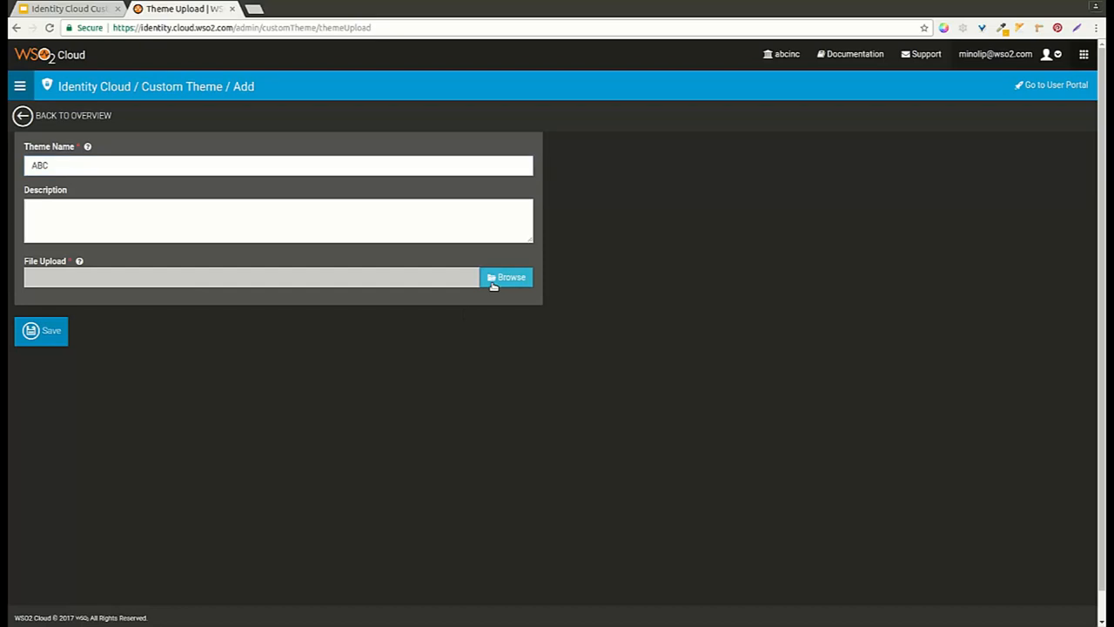
Step: Upload ABC-user-portal-theme.zip as the theme file and save the theme
click(507, 277)
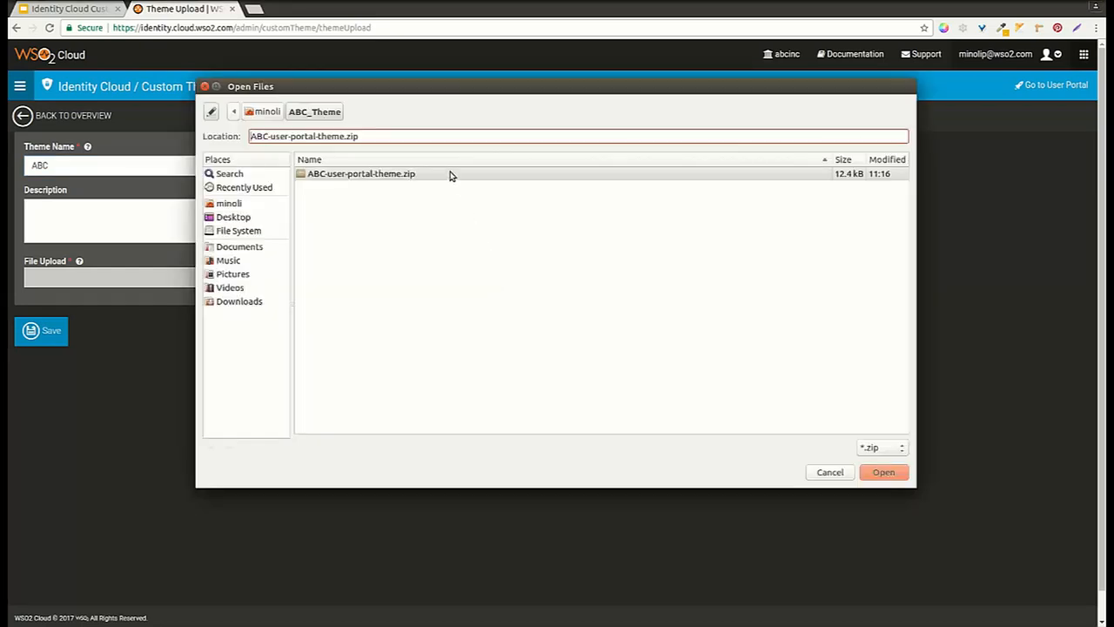
click(883, 472)
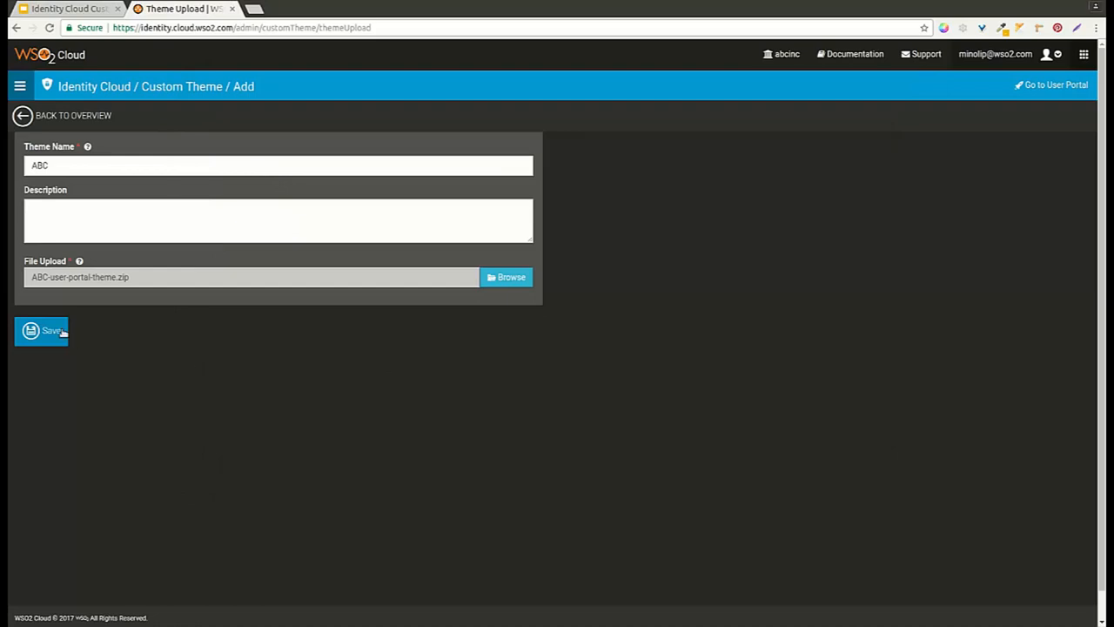
click(41, 331)
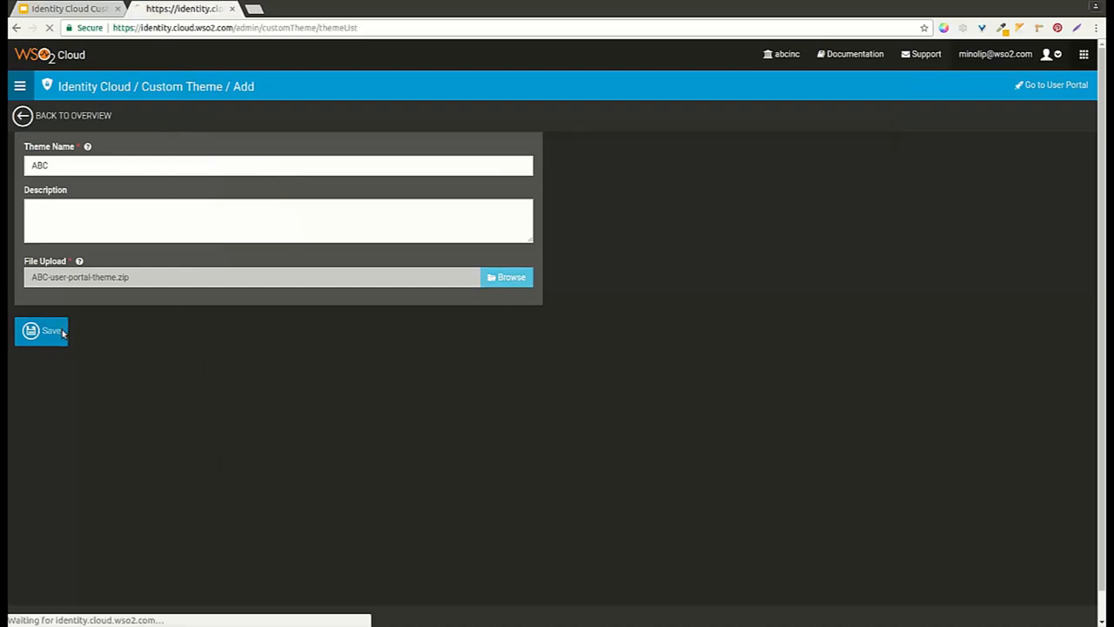
click(41, 330)
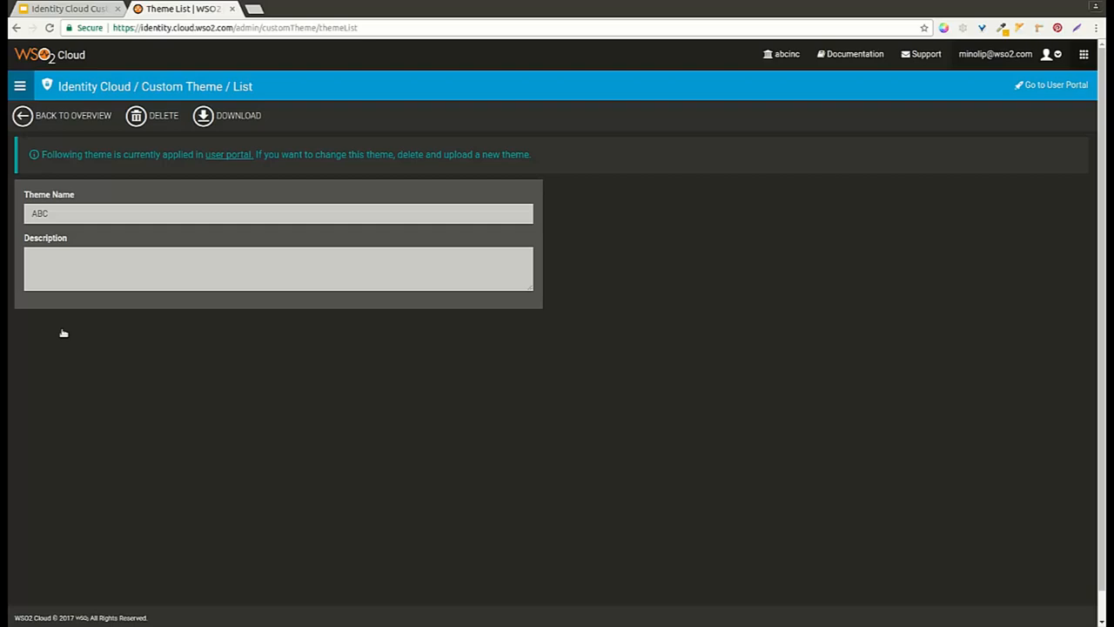
mouse_move(228, 157)
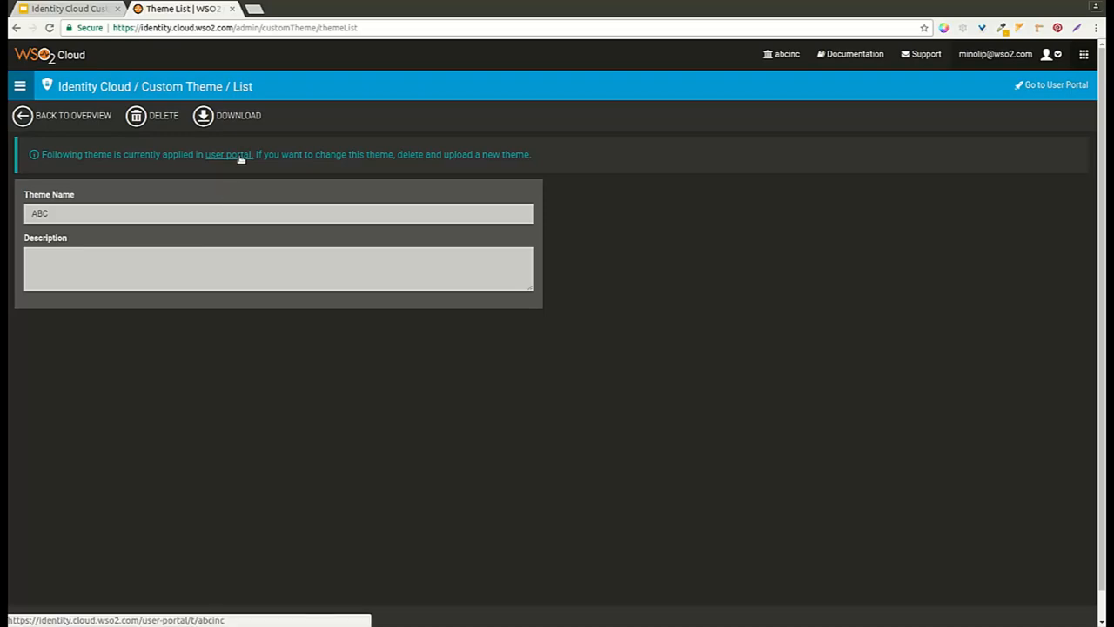
Step: Sign in to the ABC-branded user portal in a new tab and view its applications
click(228, 154)
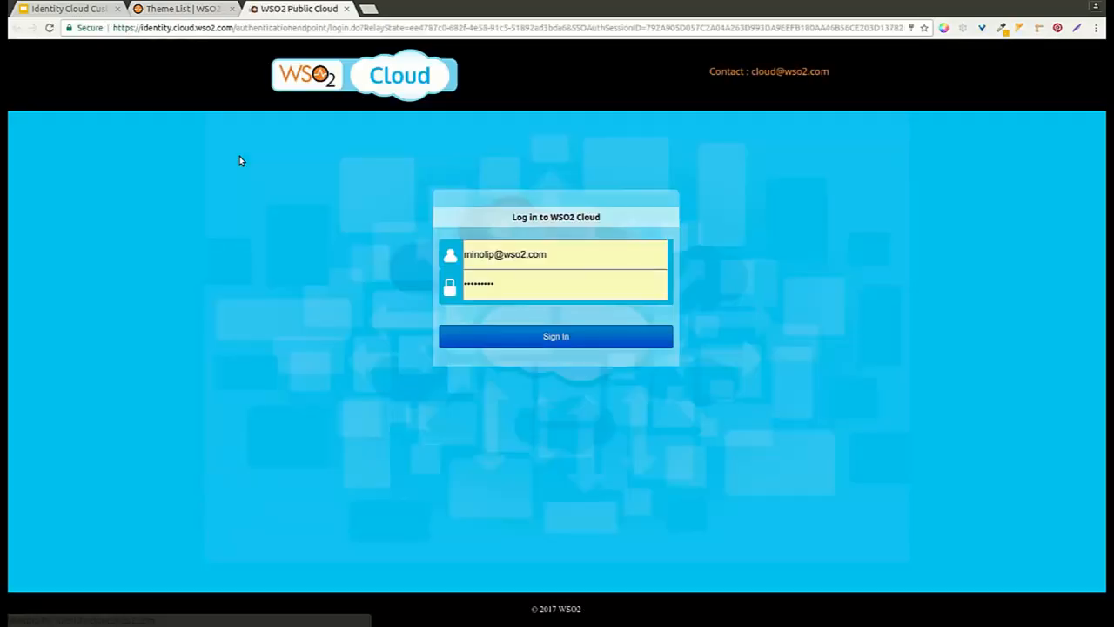
click(556, 336)
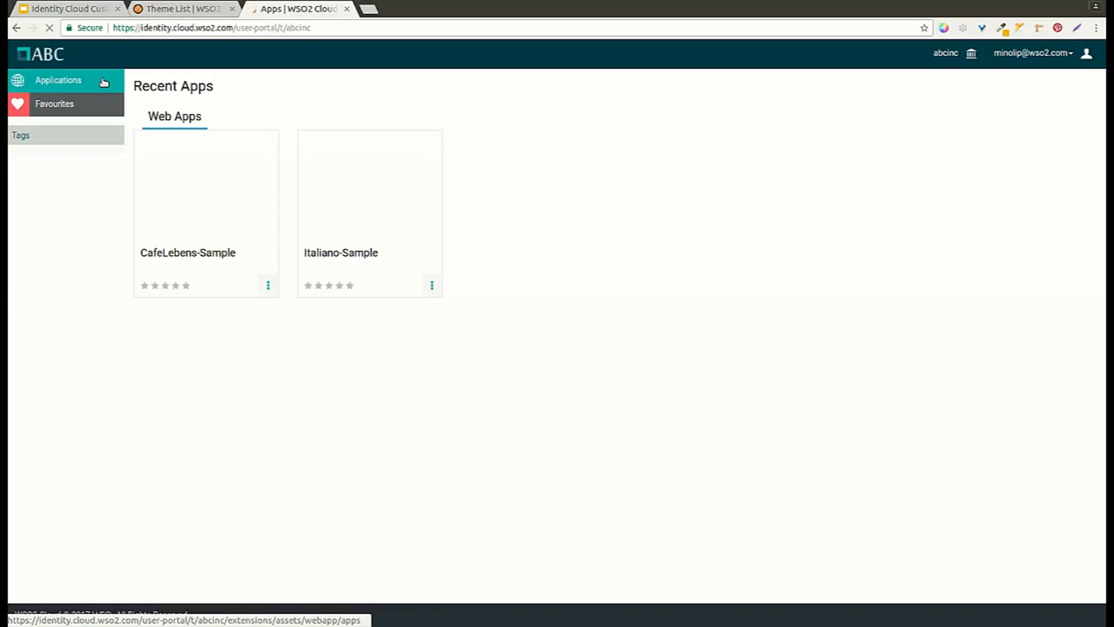
click(58, 80)
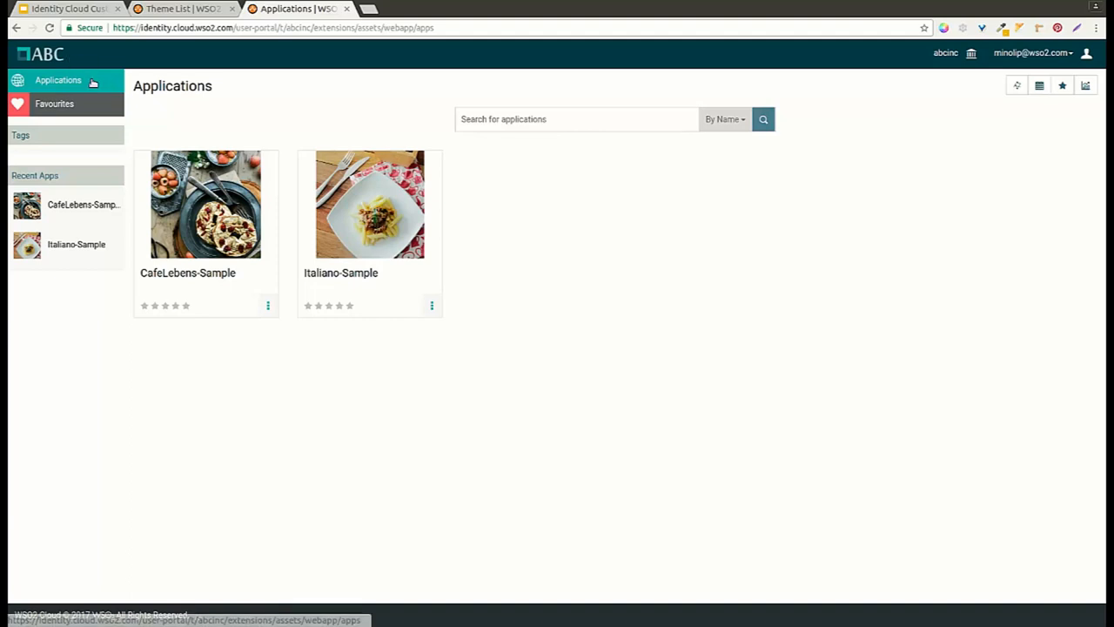
mouse_move(108, 66)
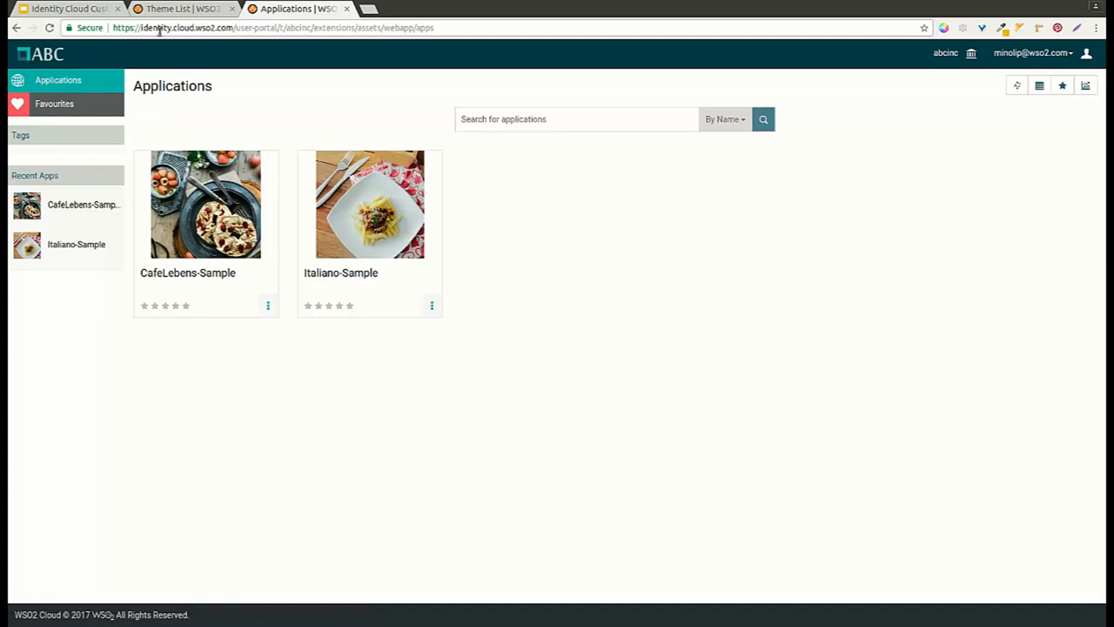
click(178, 9)
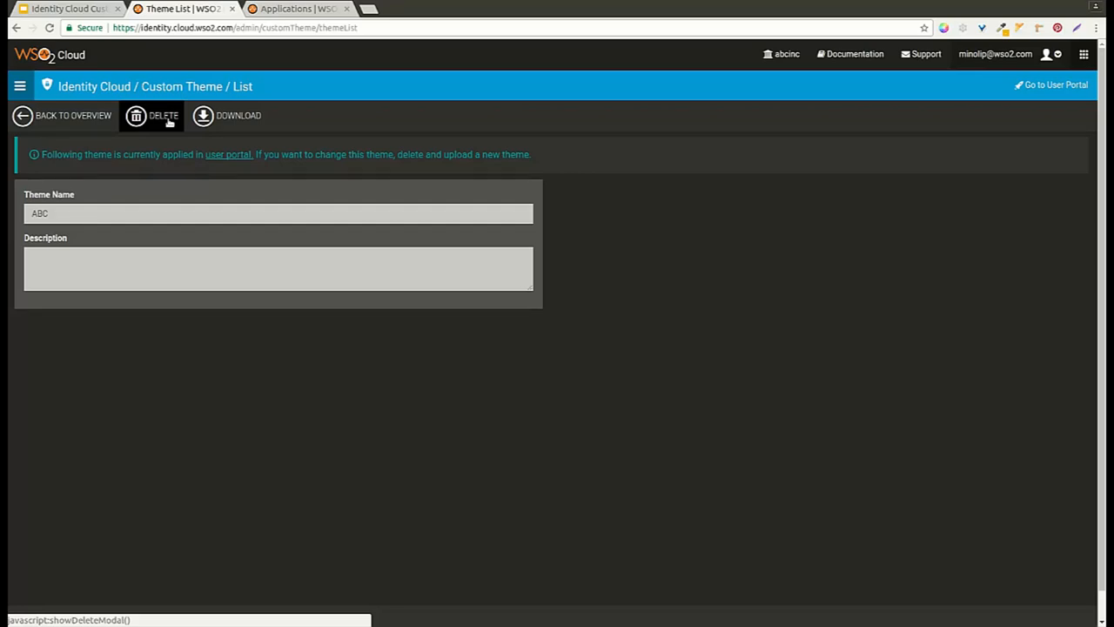
mouse_move(237, 115)
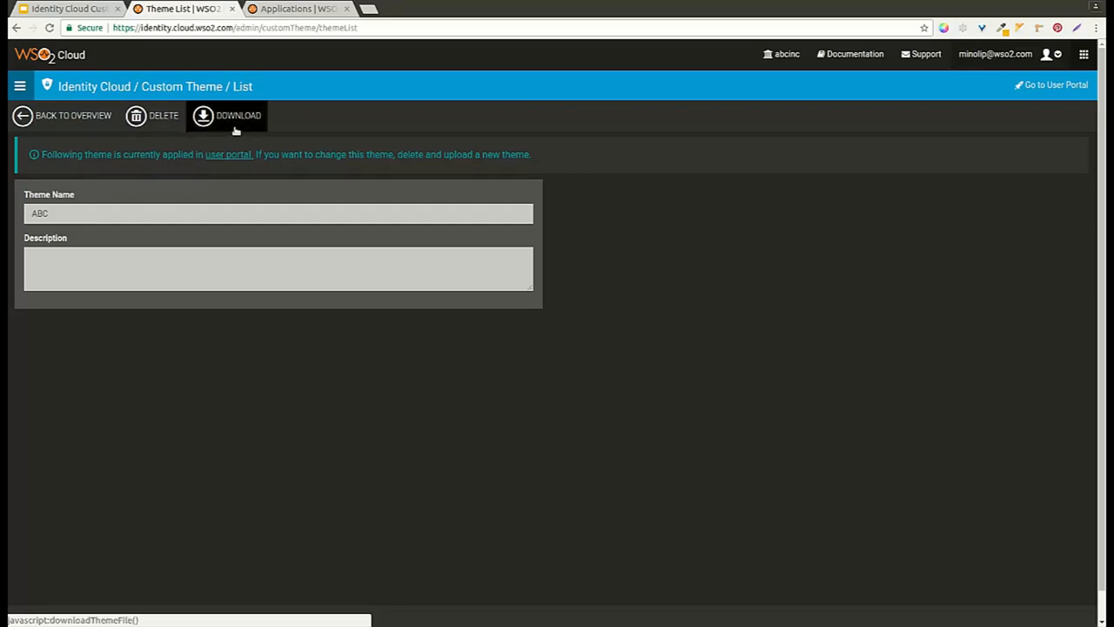